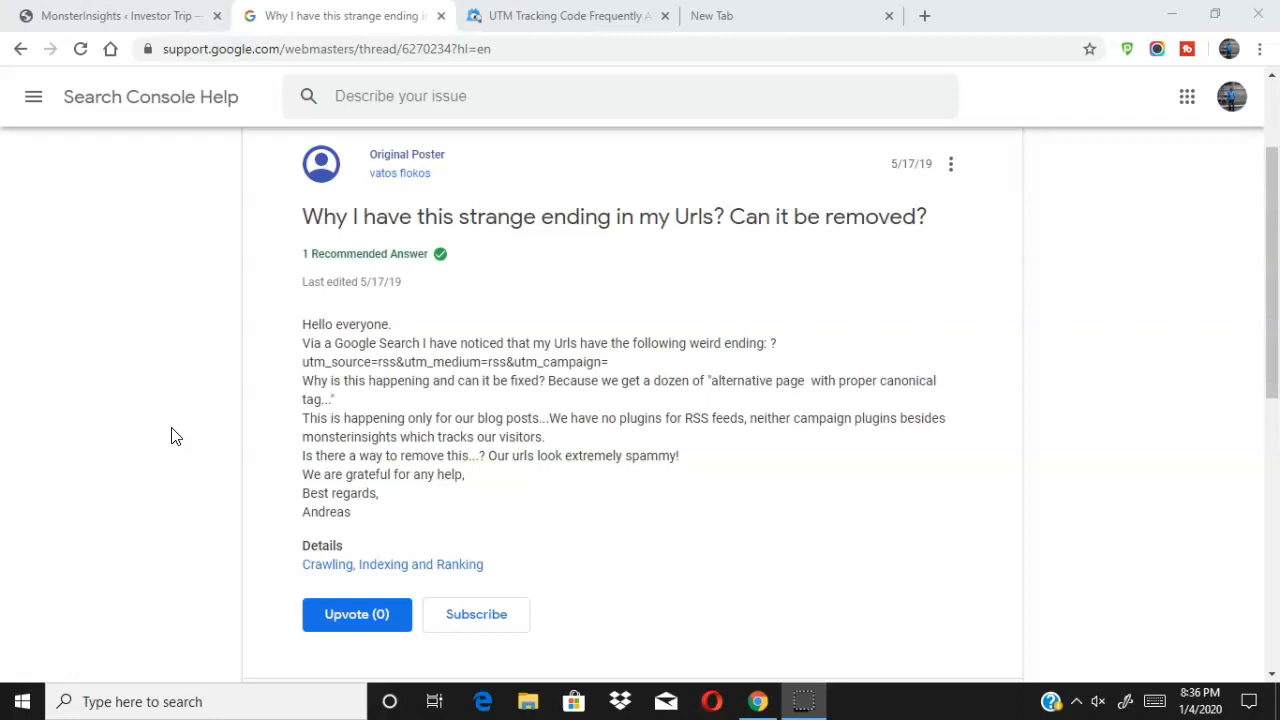
mouse_move(328, 362)
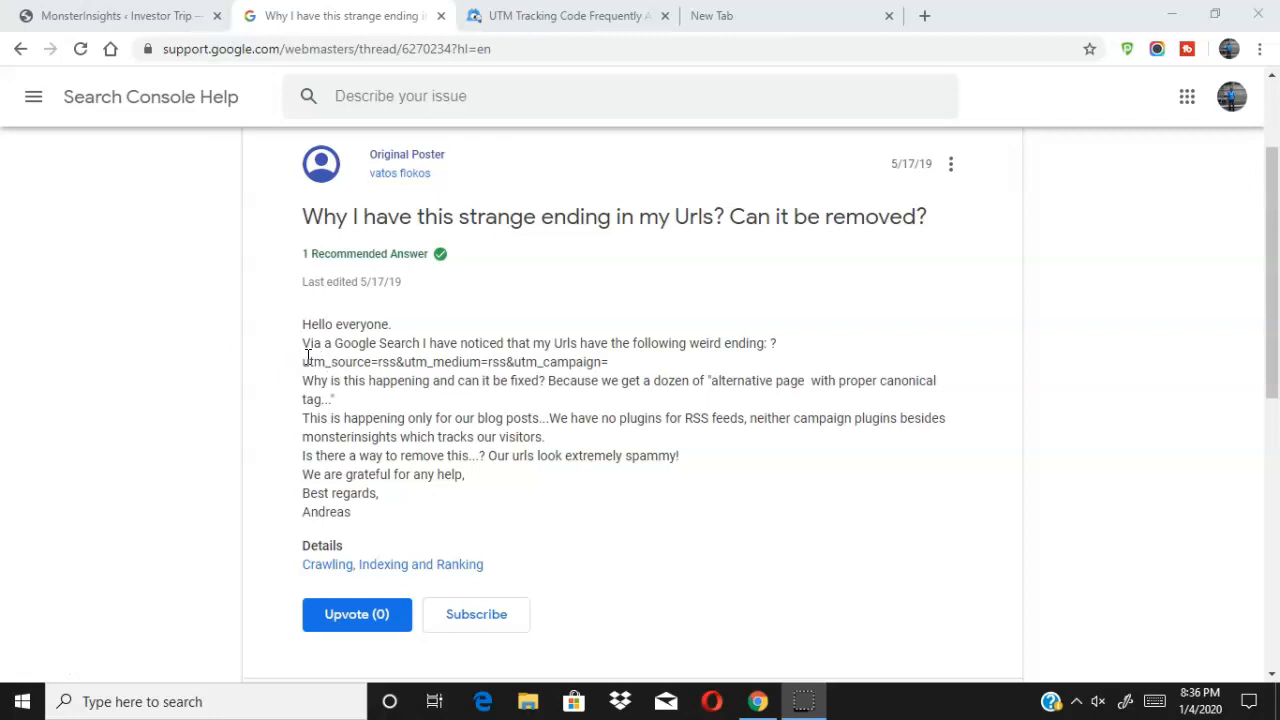
mouse_move(368, 218)
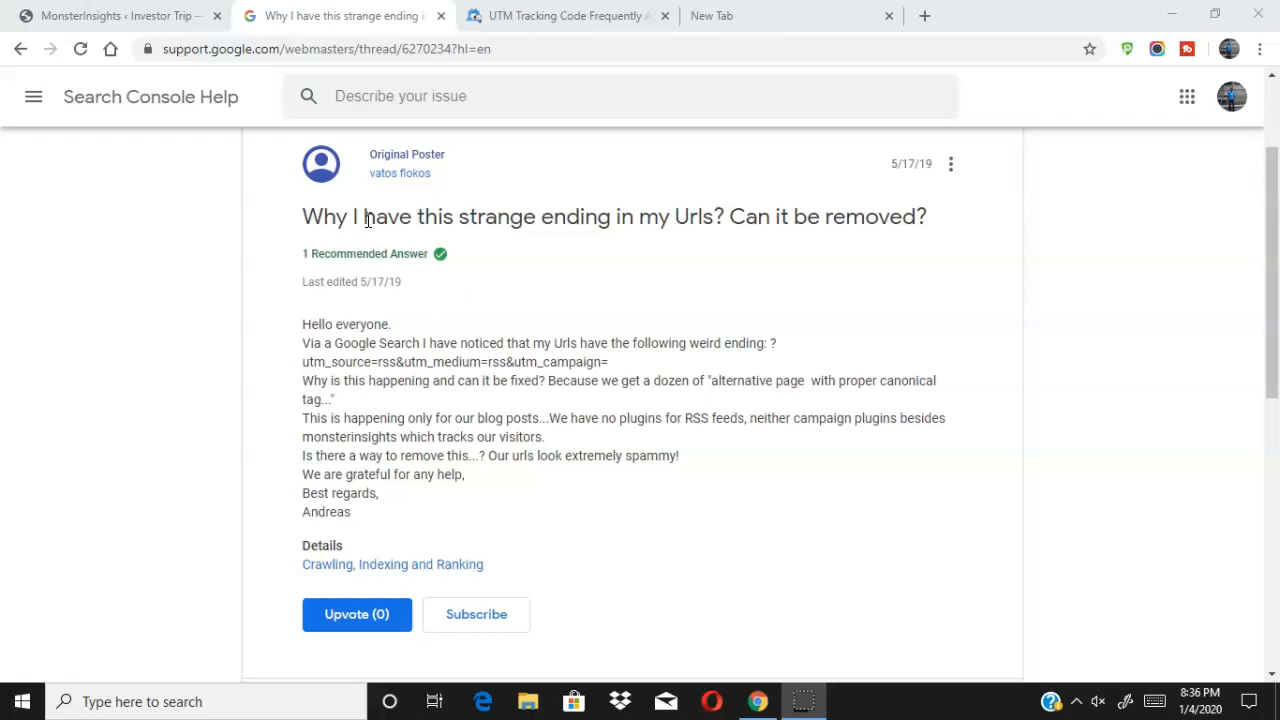
mouse_move(392, 340)
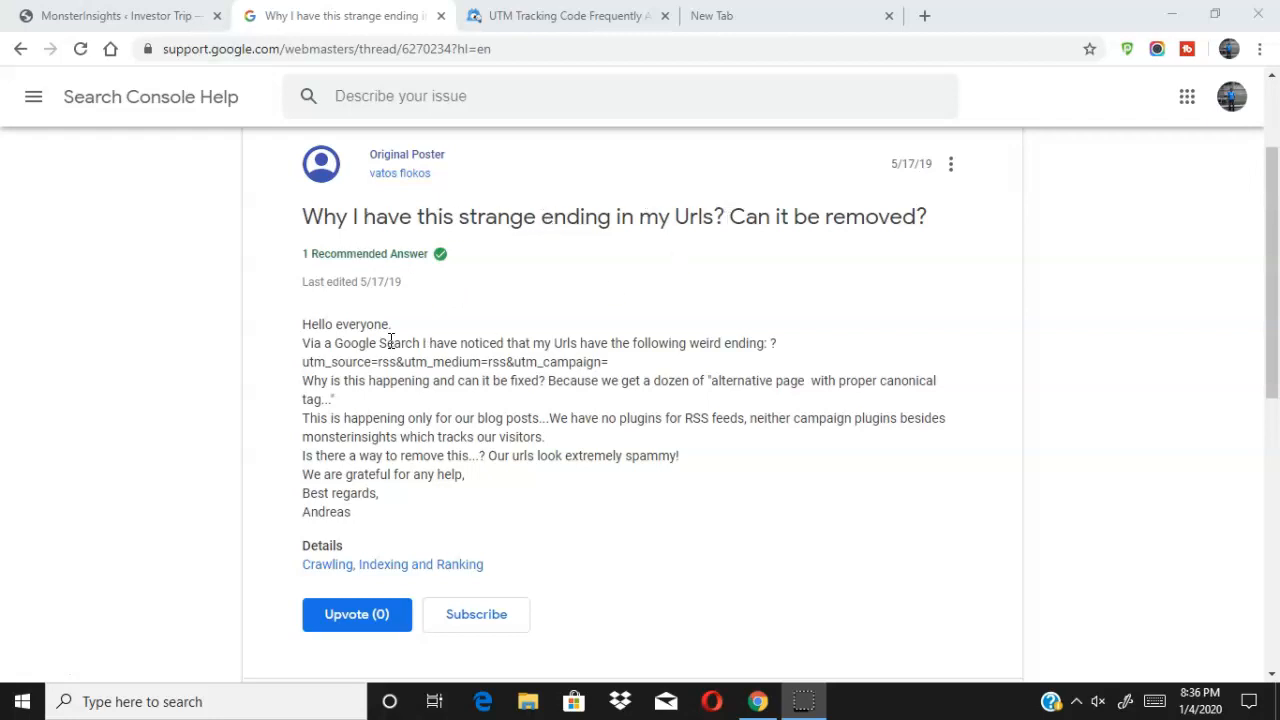
mouse_move(596, 336)
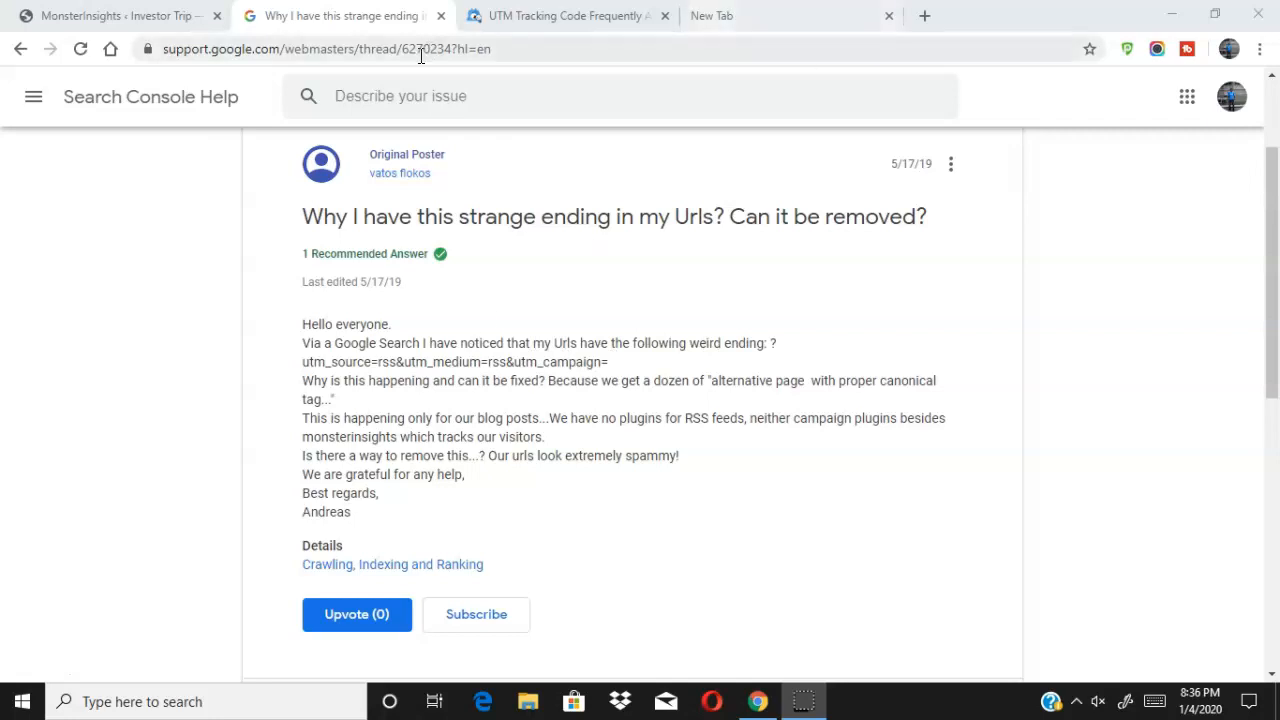
mouse_move(800, 12)
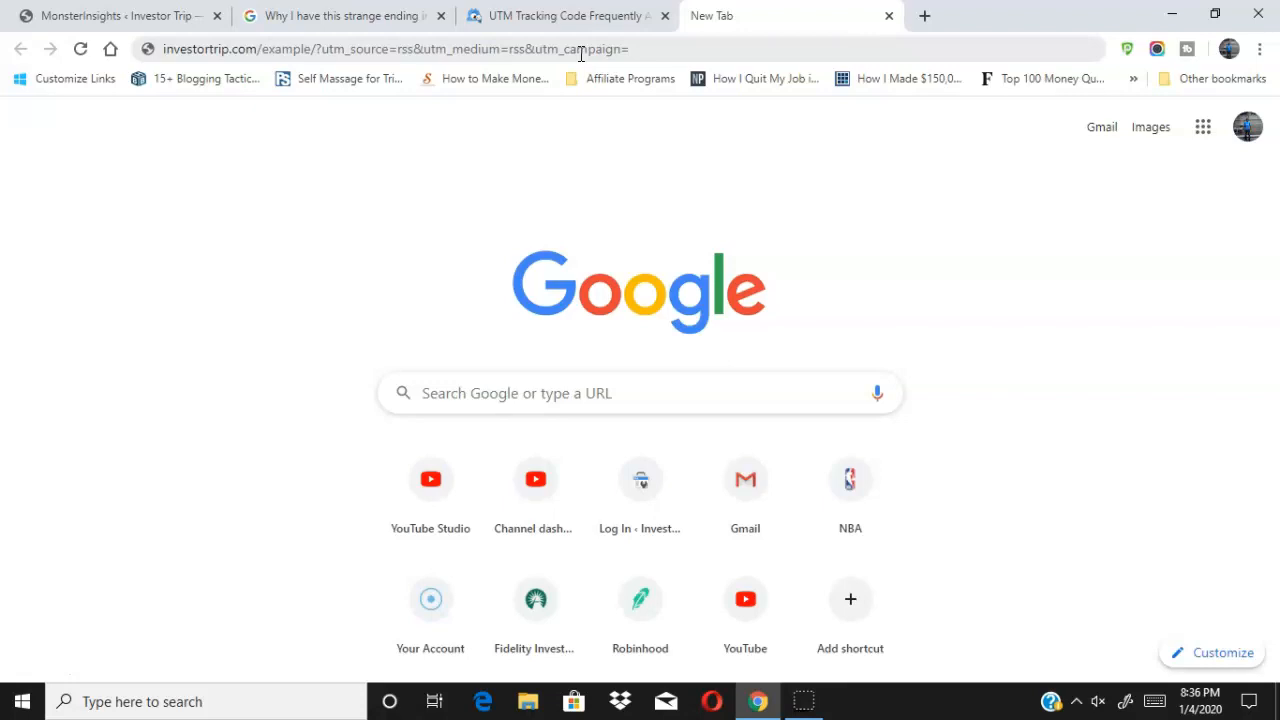
- Append ?utm_source=rss&utm_medium=rss&utm_campaign= to the example URL, then return to the Search Console Help thread
double_click(322, 48)
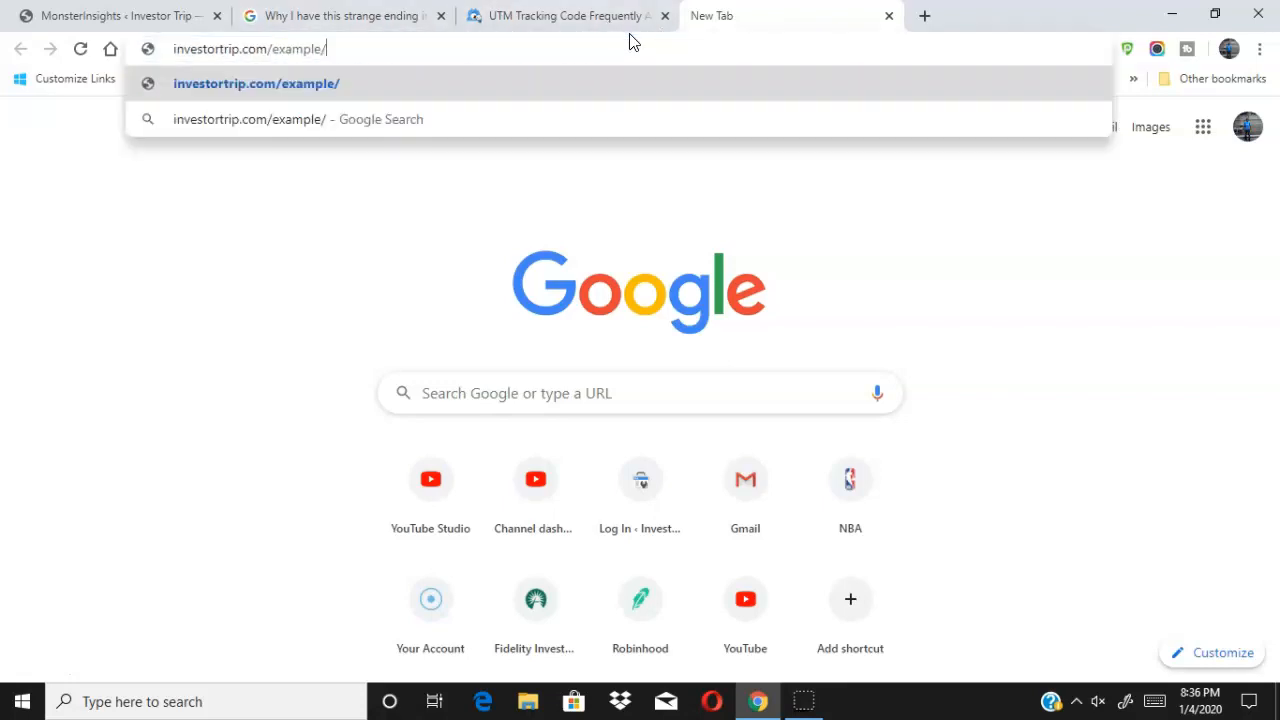
text(?utm_source=rss&utm_medium=rss&utm_campaign=)
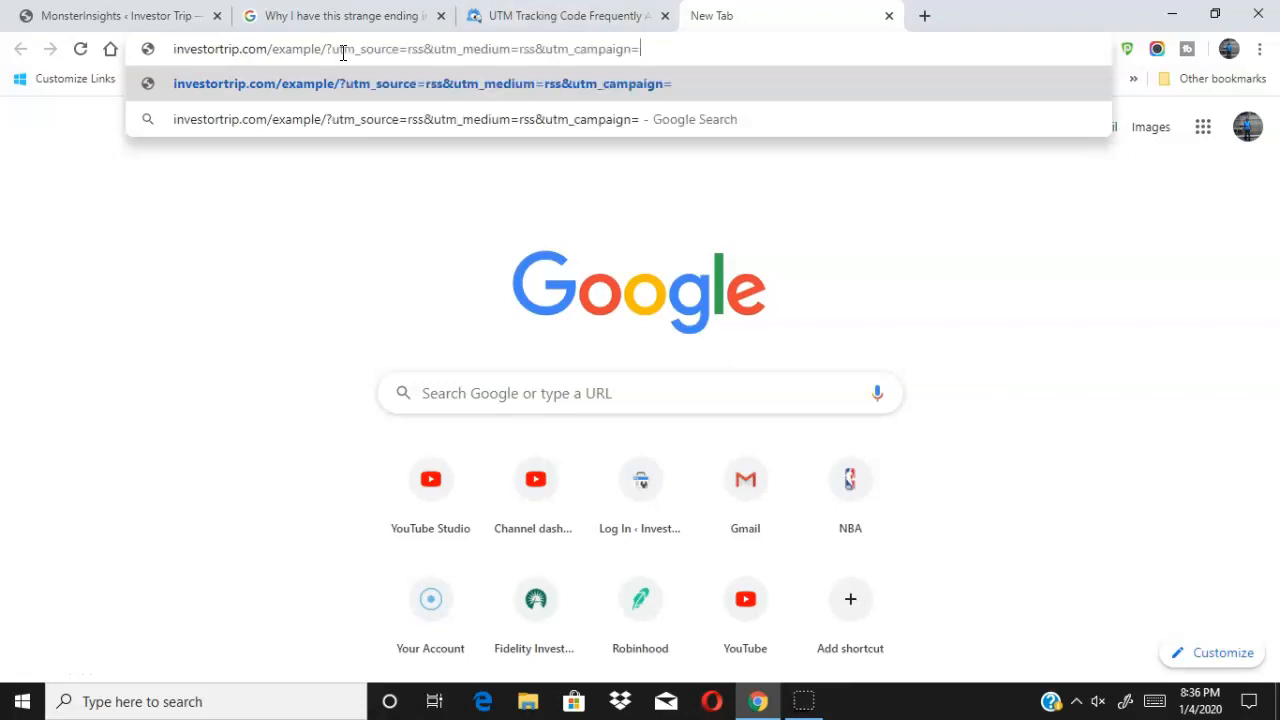
mouse_move(498, 48)
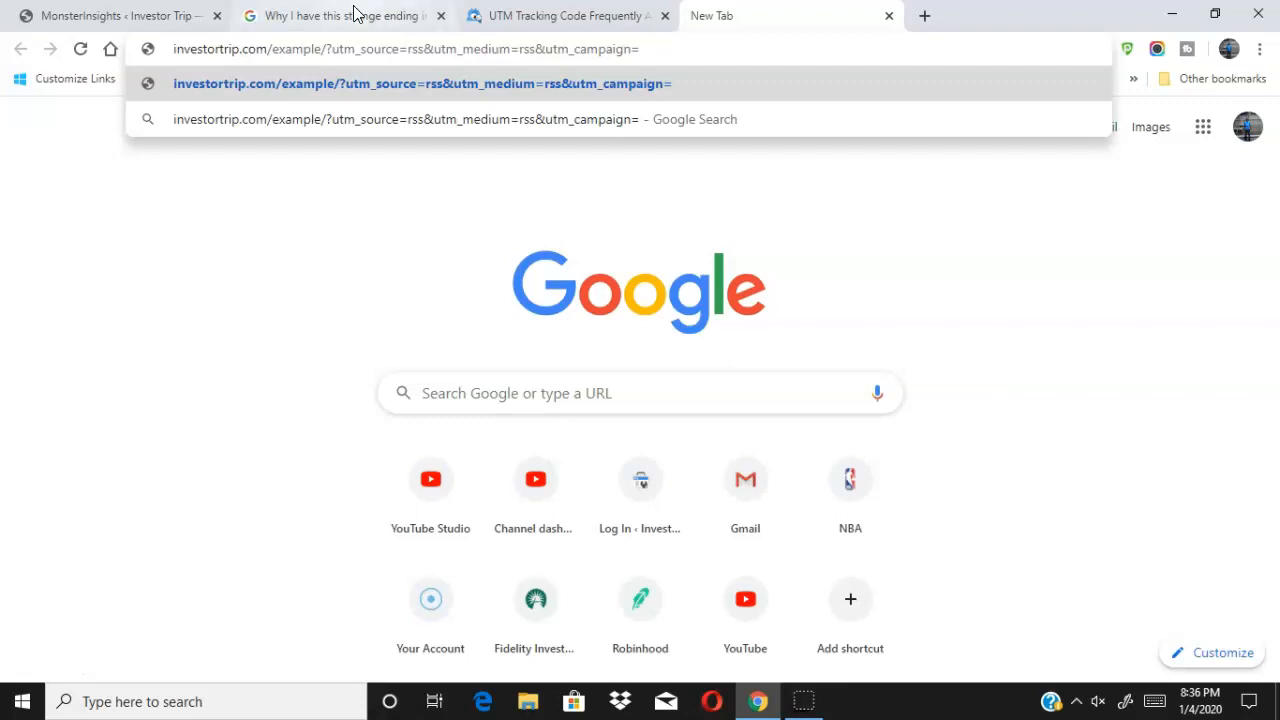
click(340, 16)
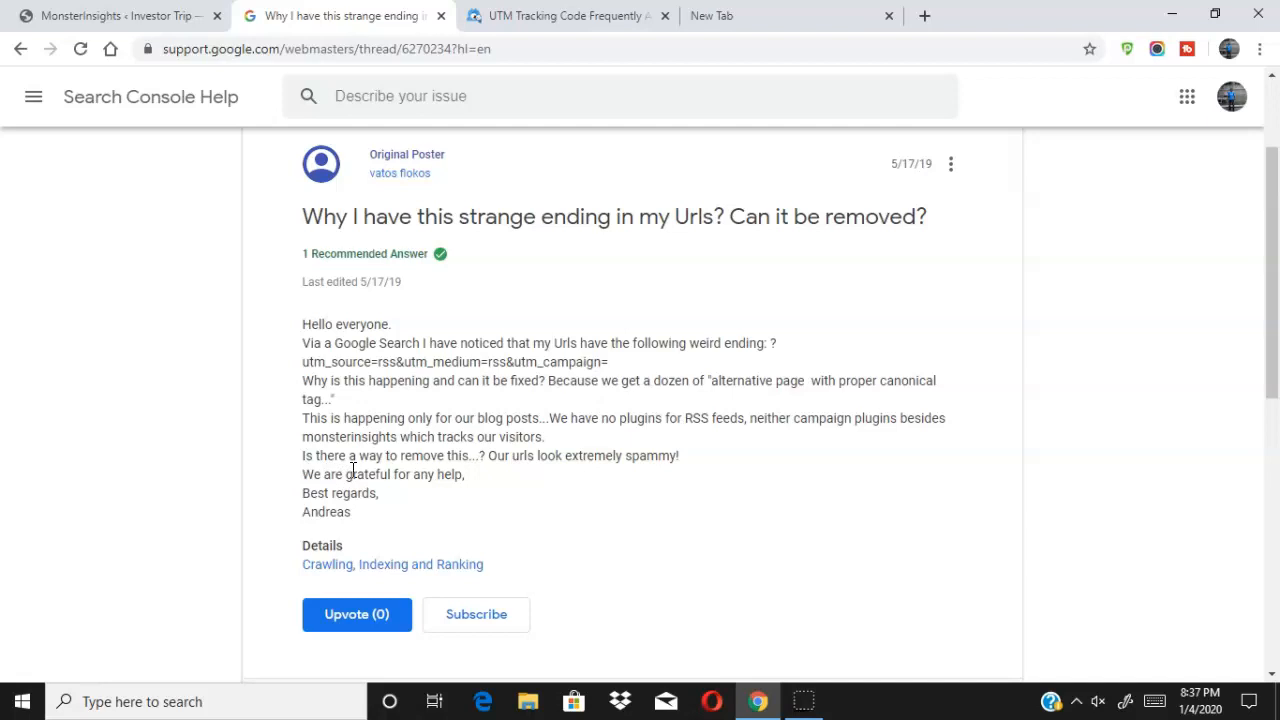
mouse_move(364, 420)
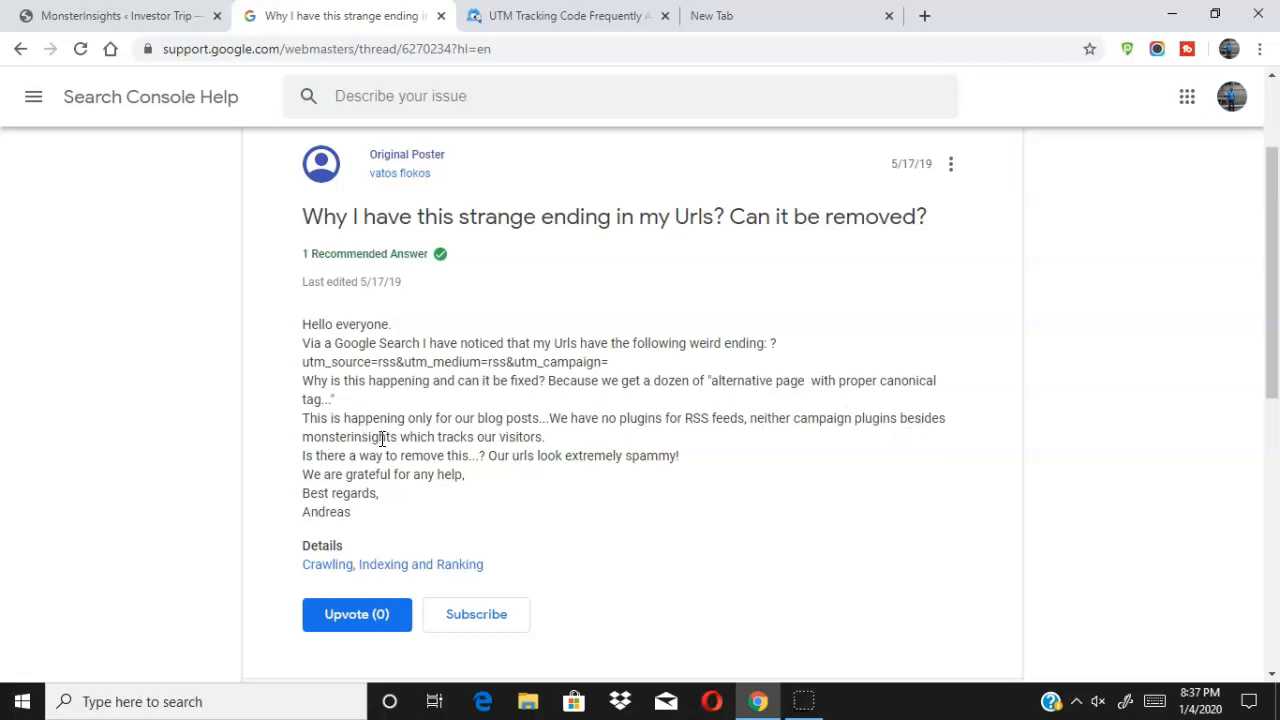
mouse_move(172, 410)
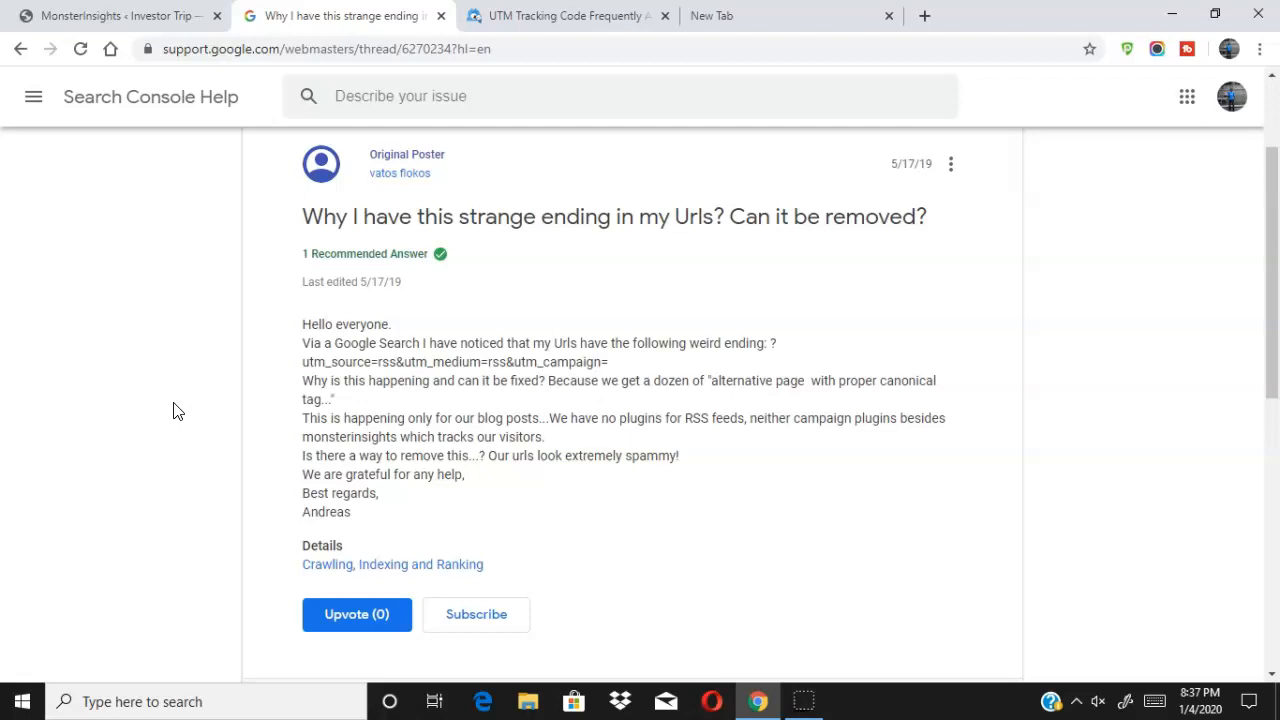
mouse_move(118, 120)
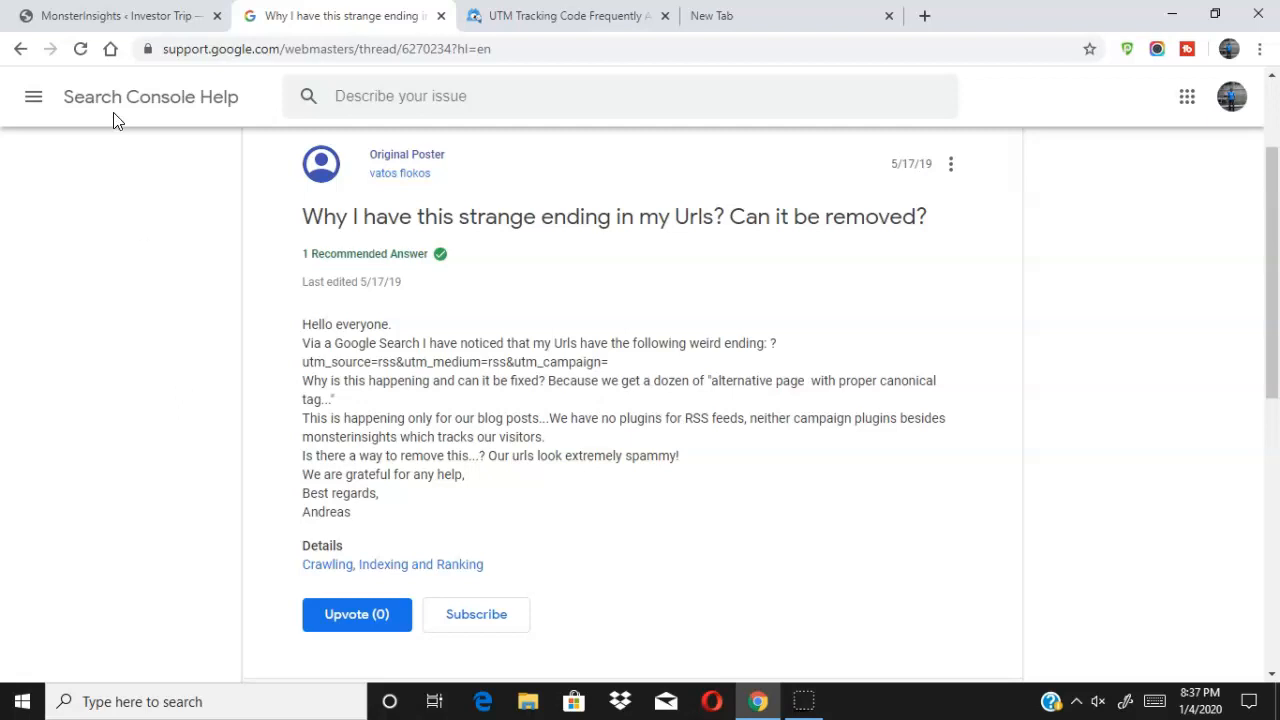
- Switch to MonsterInsights settings and show the Engagement section's Link Attribution options
click(116, 16)
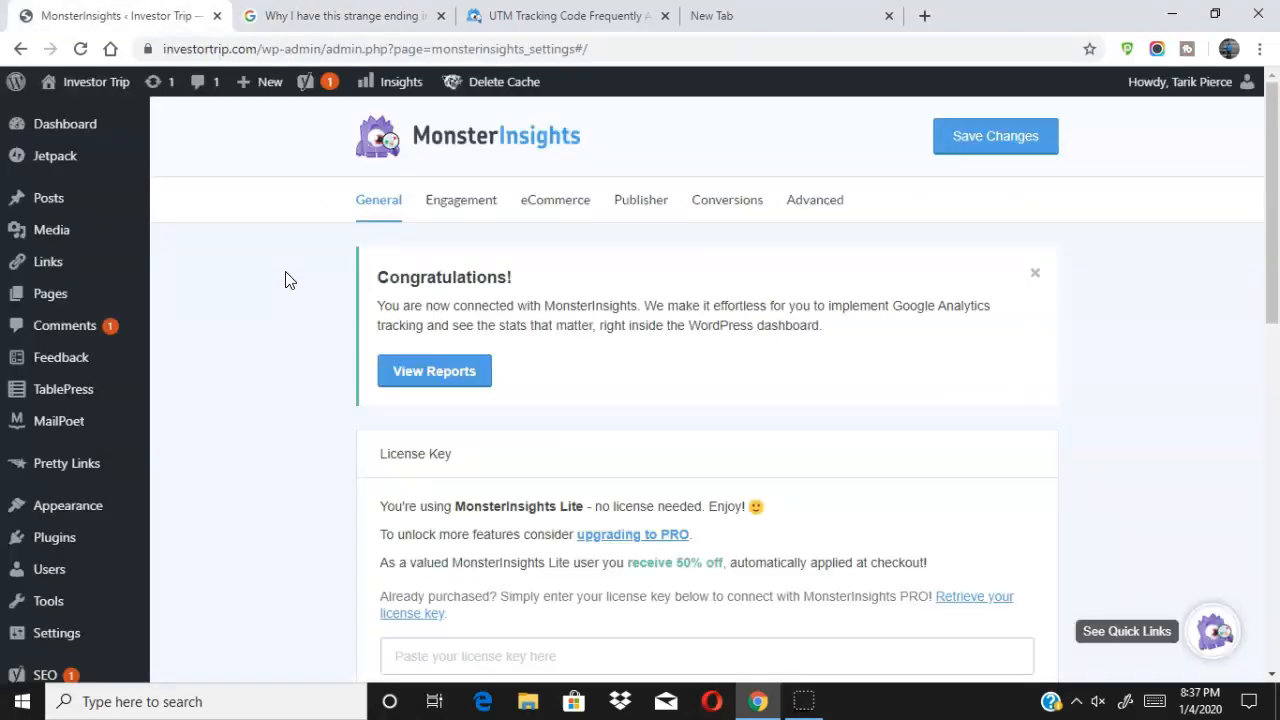
scroll(down, 3)
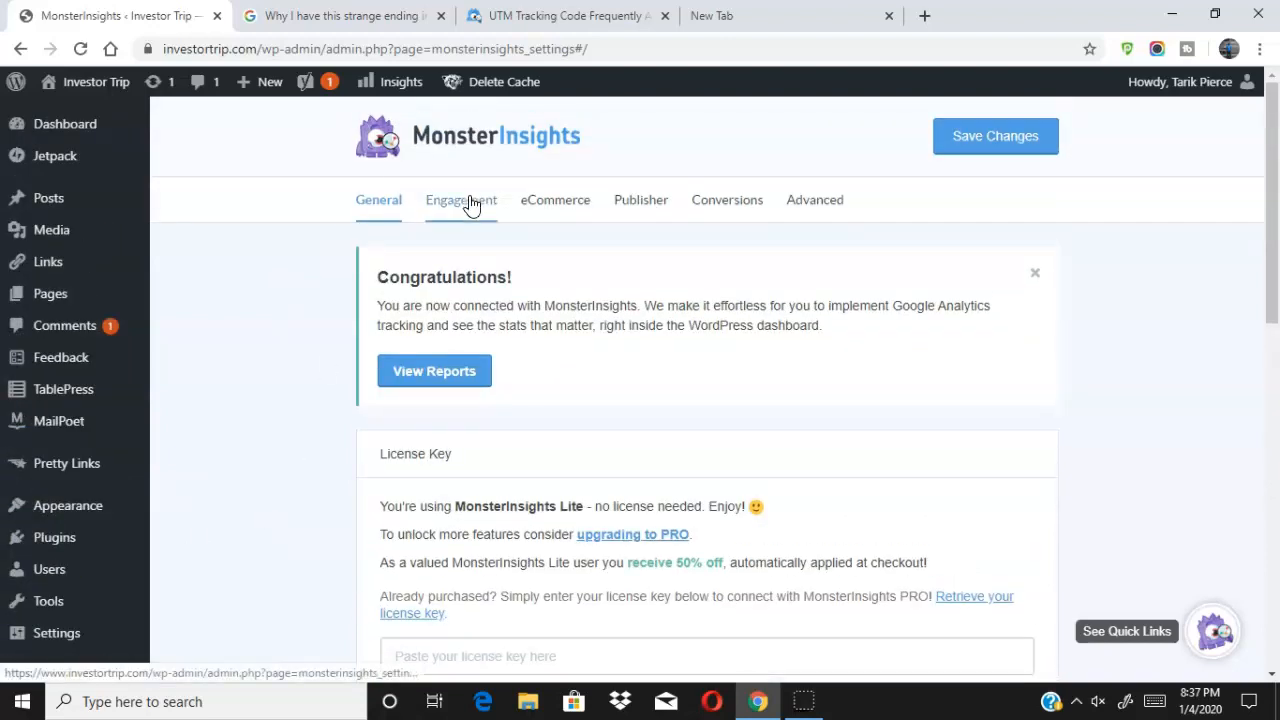
click(460, 200)
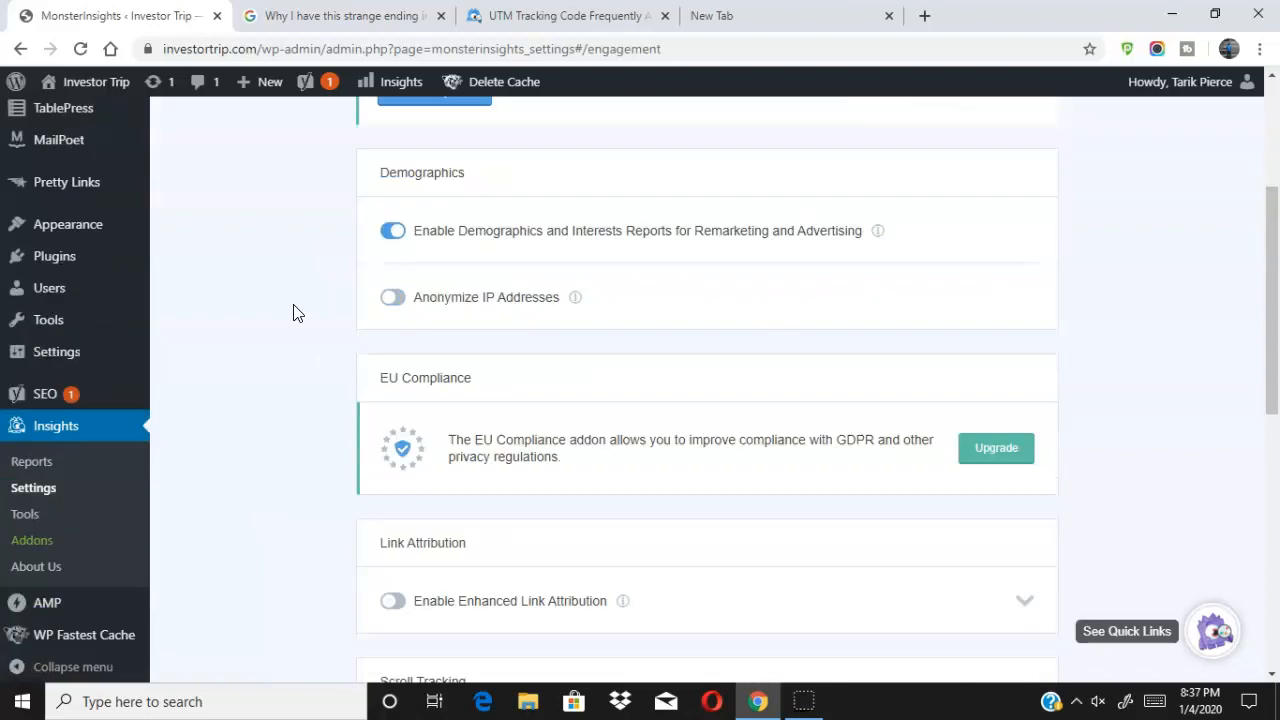
scroll(down, 3)
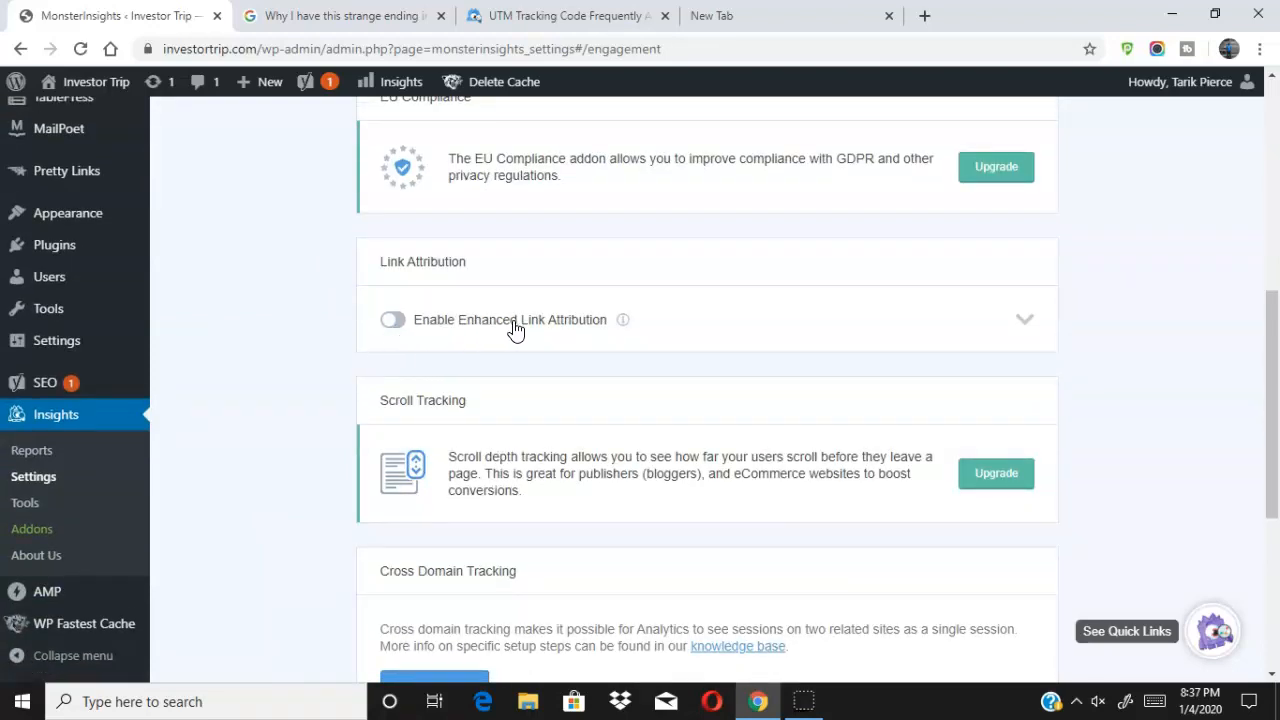
mouse_move(1026, 320)
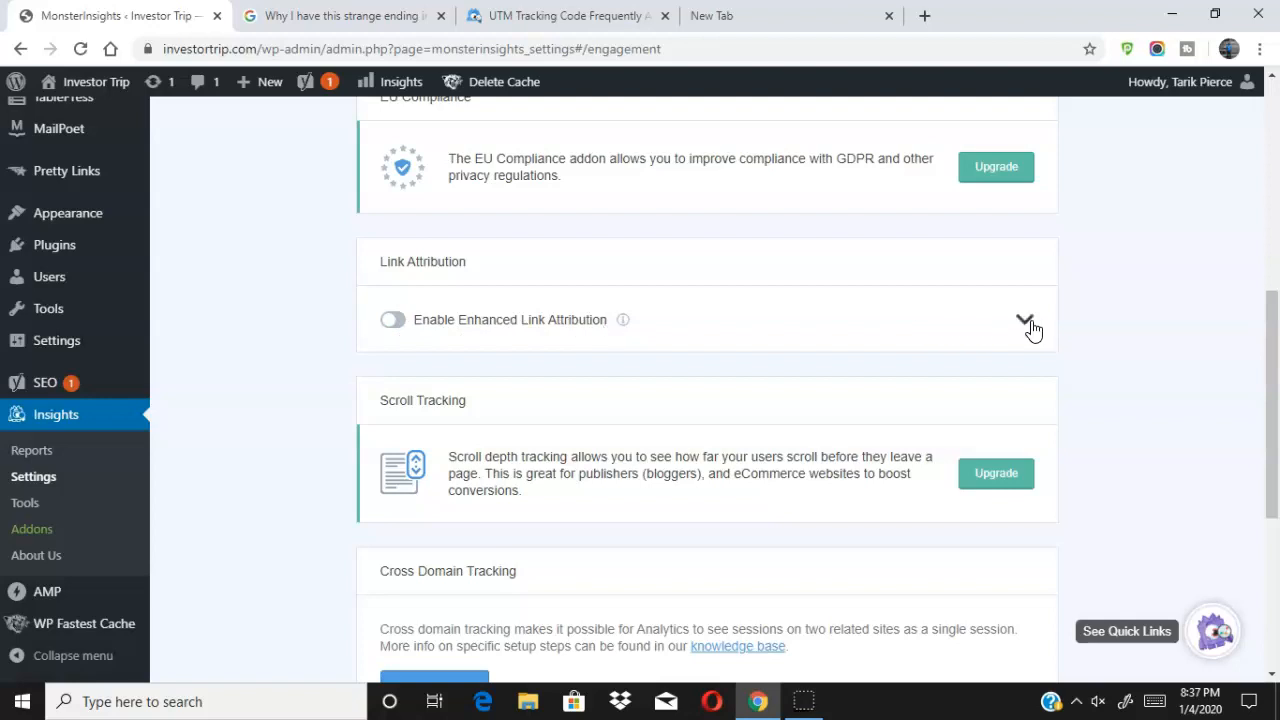
- Expand Link Attribution and switch on Enable Tag Links in RSS so it saves
click(1024, 320)
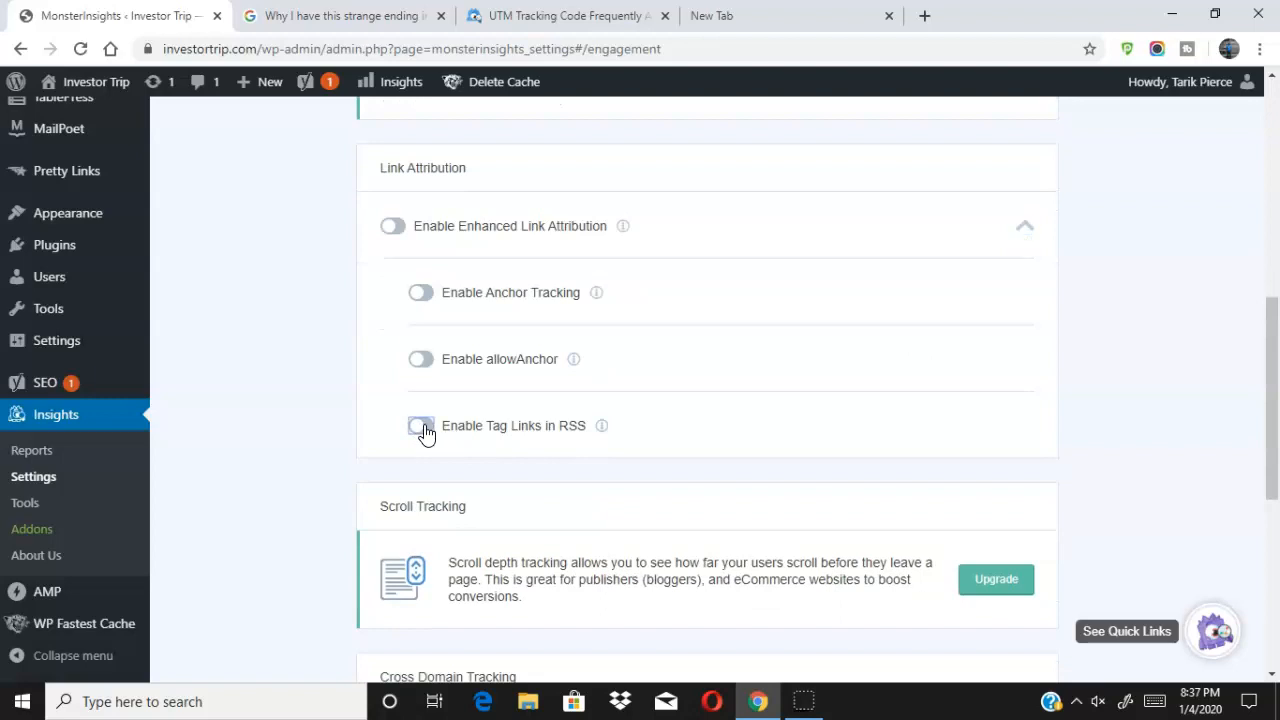
click(420, 424)
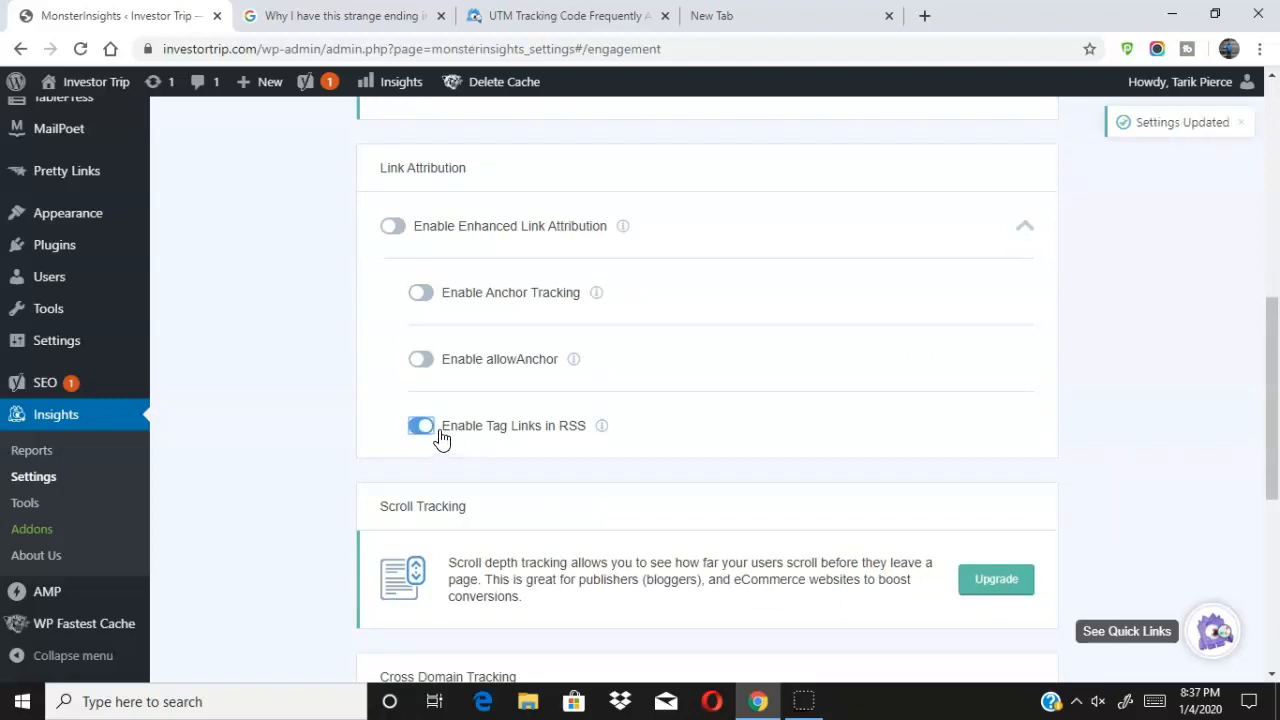
mouse_move(600, 424)
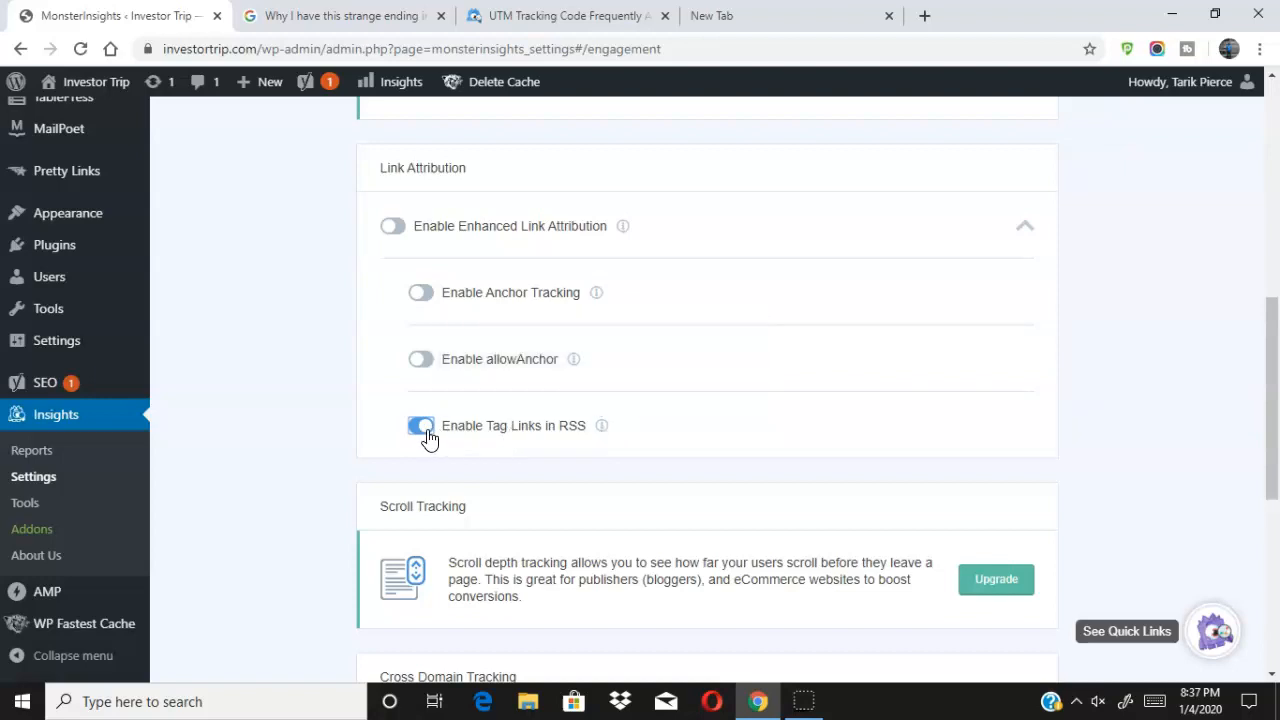
- Load the site's /feed/ RSS address in the empty new tab
click(420, 424)
text(investortrip.com)
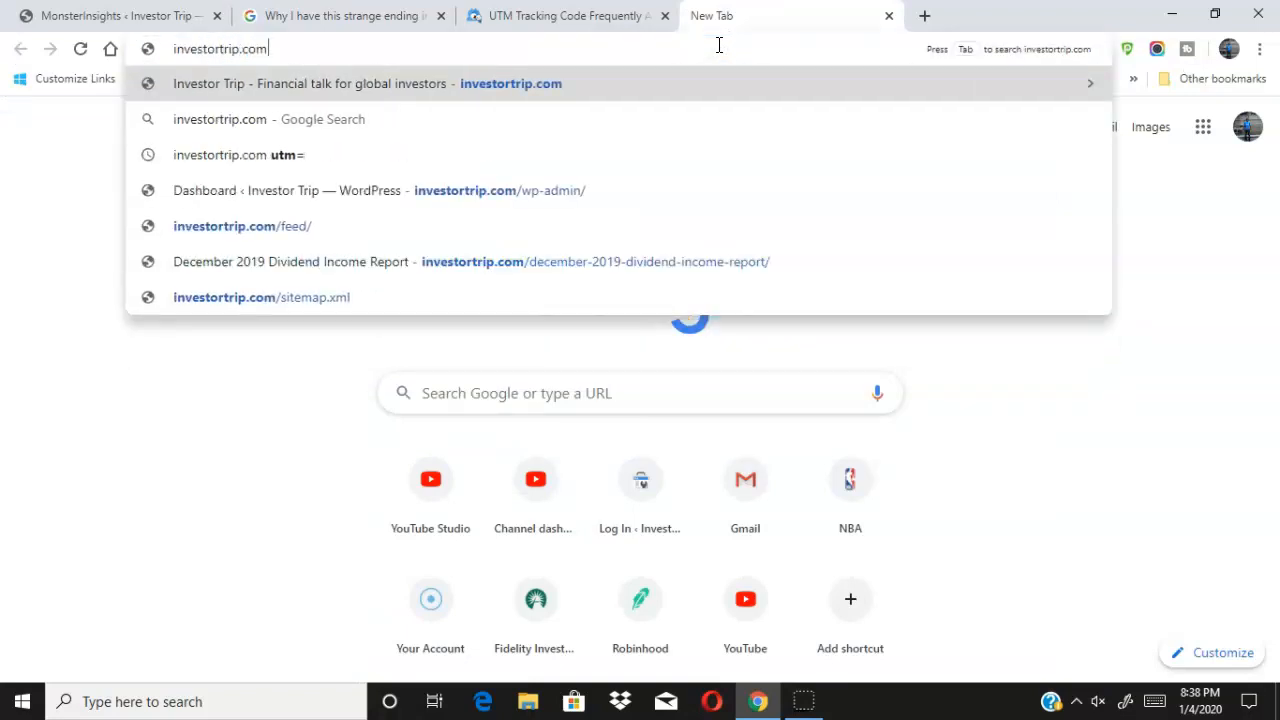
click(240, 226)
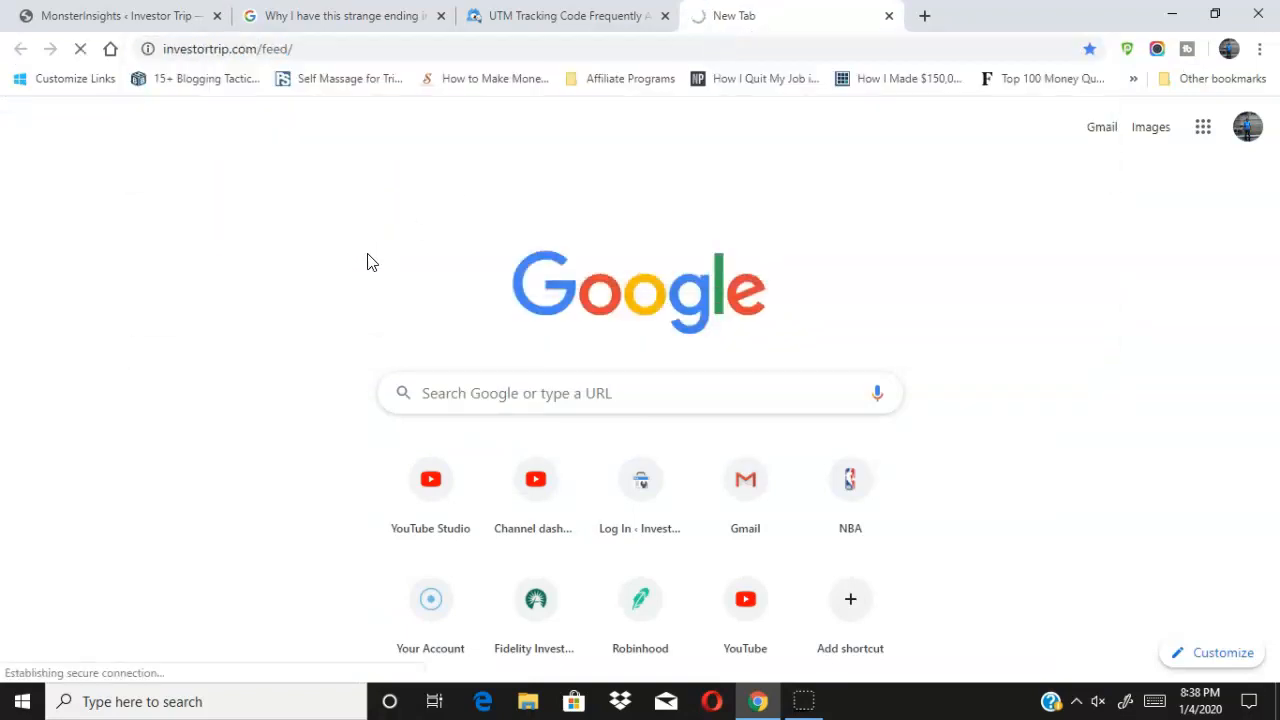